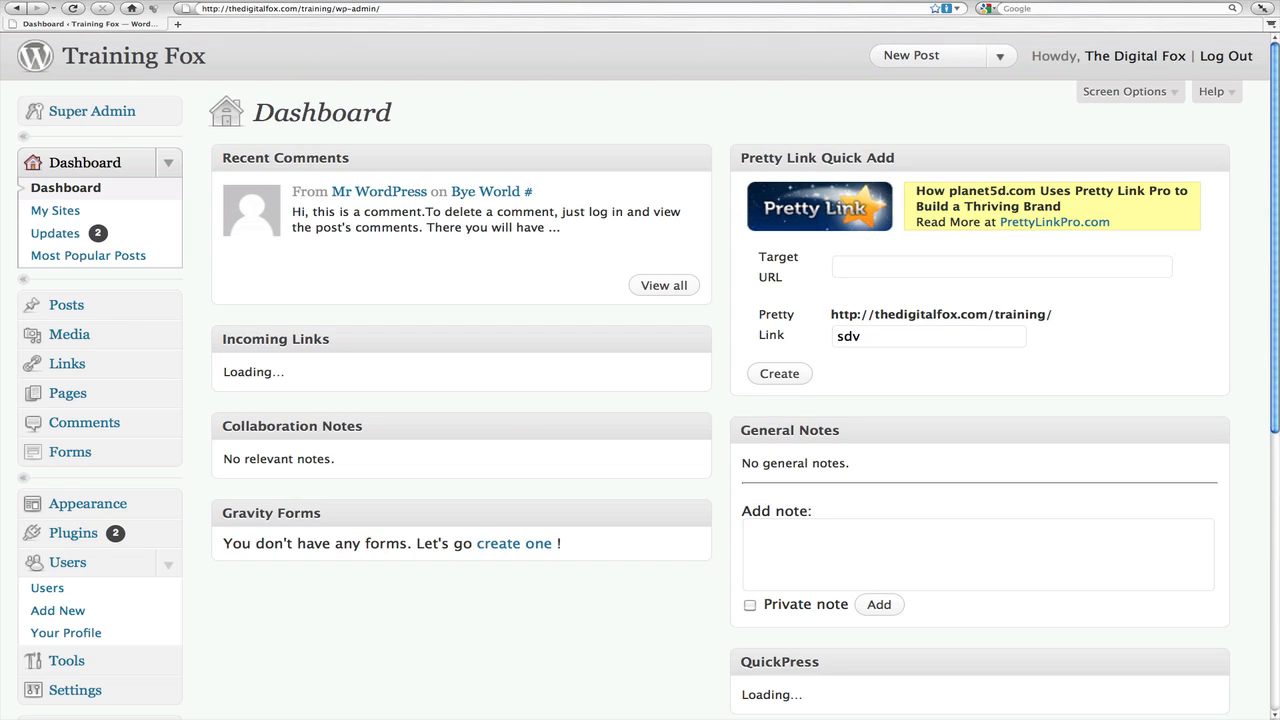
# Collapse the Users menu and expand the Plugins menu in the admin sidebar.
pyautogui.scroll(-3)
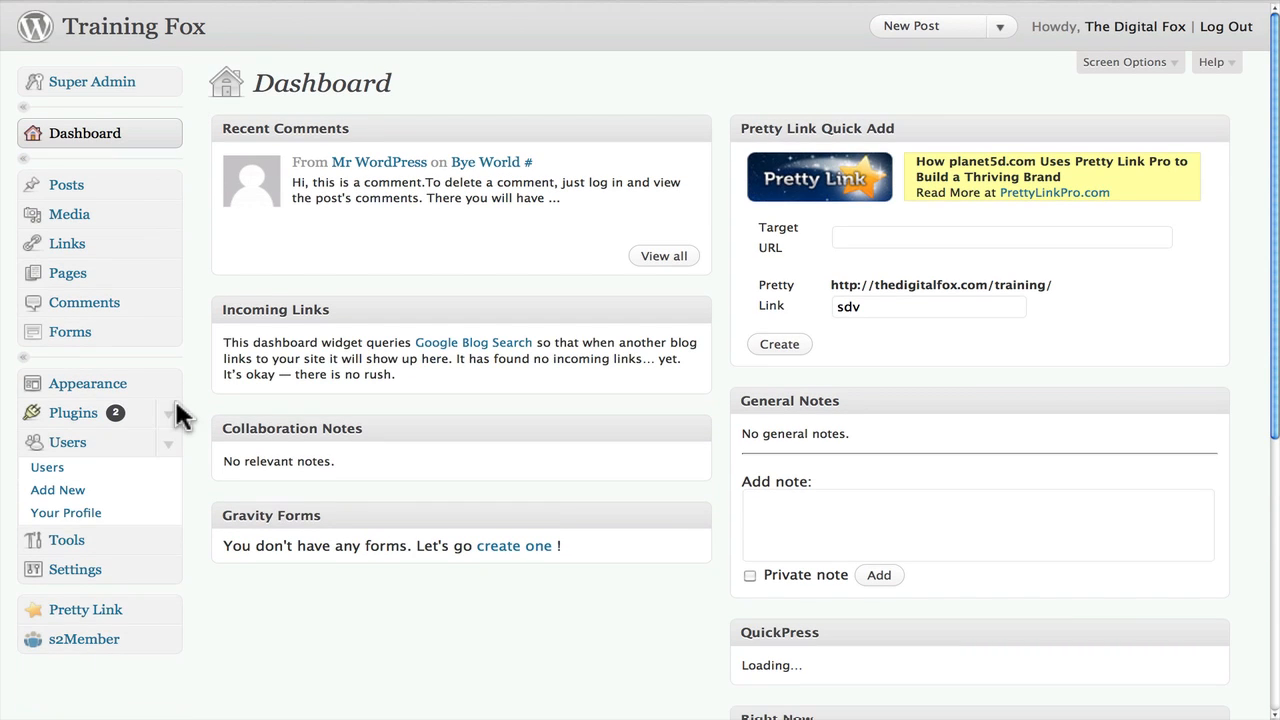
pyautogui.click(67, 442)
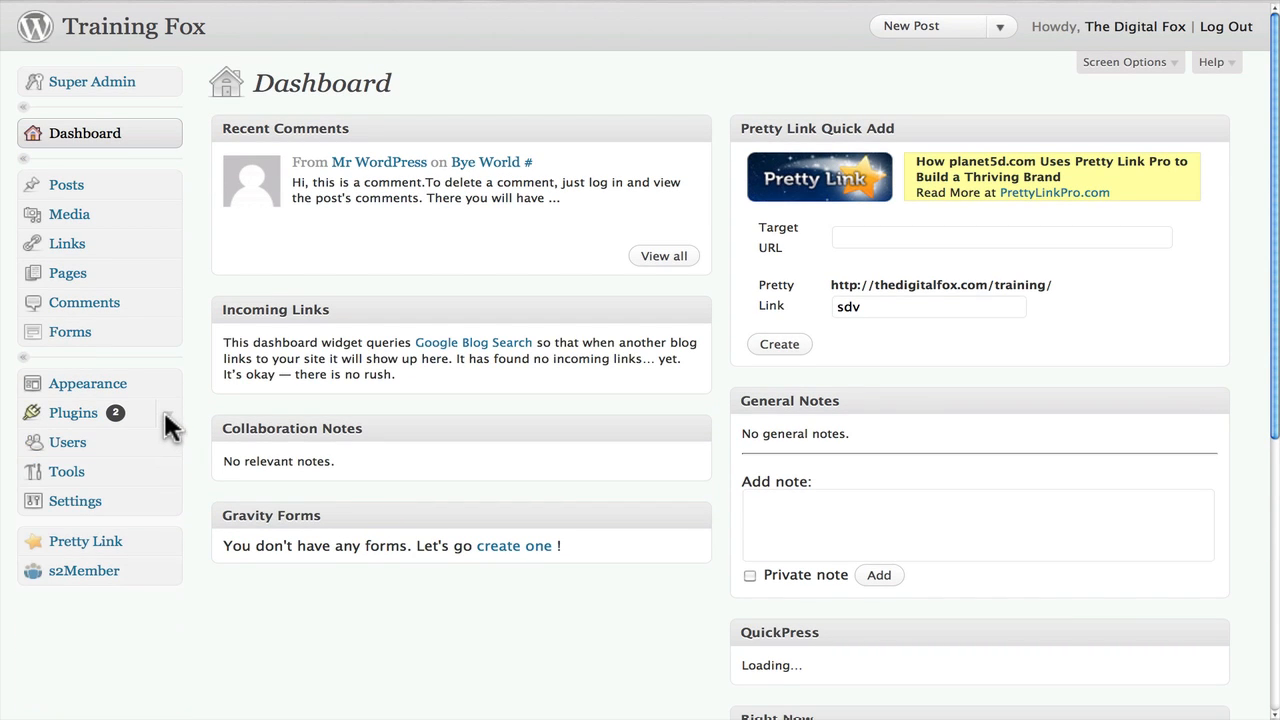
pyautogui.click(73, 413)
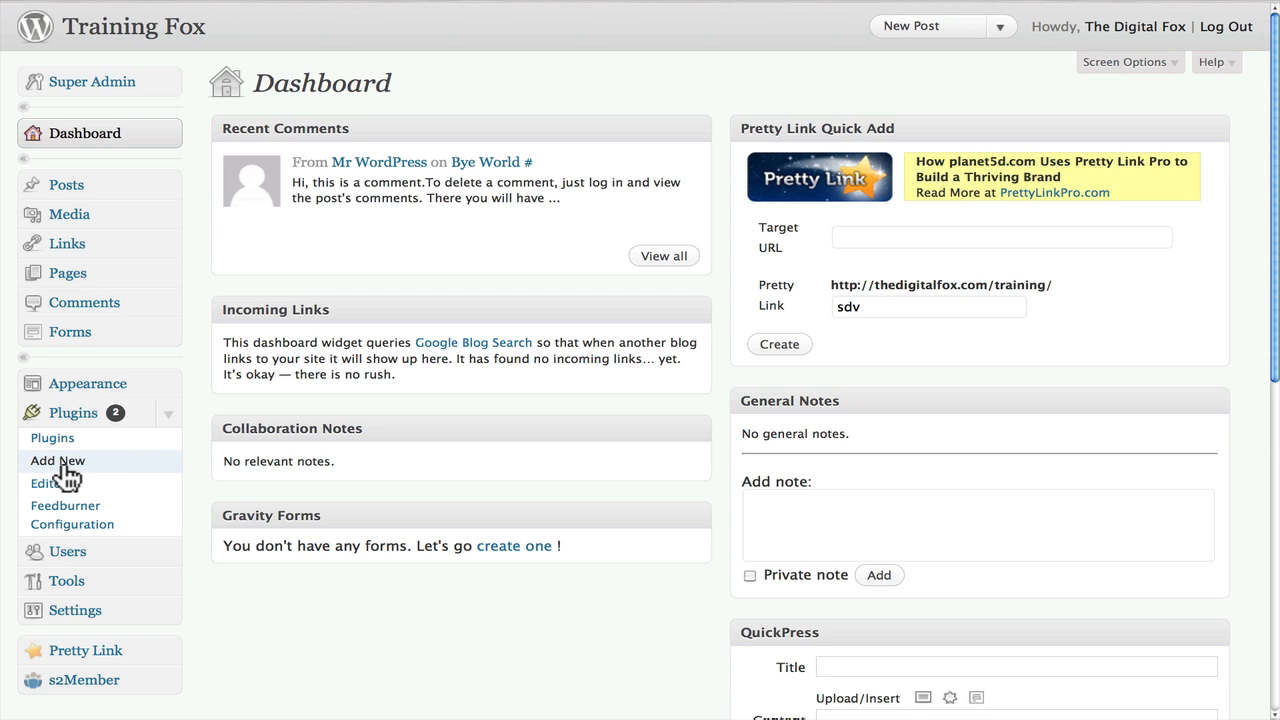
# Search Add New plugins for 'wp iphone' and scroll to the WPtouch iPhone Theme result.
pyautogui.click(57, 461)
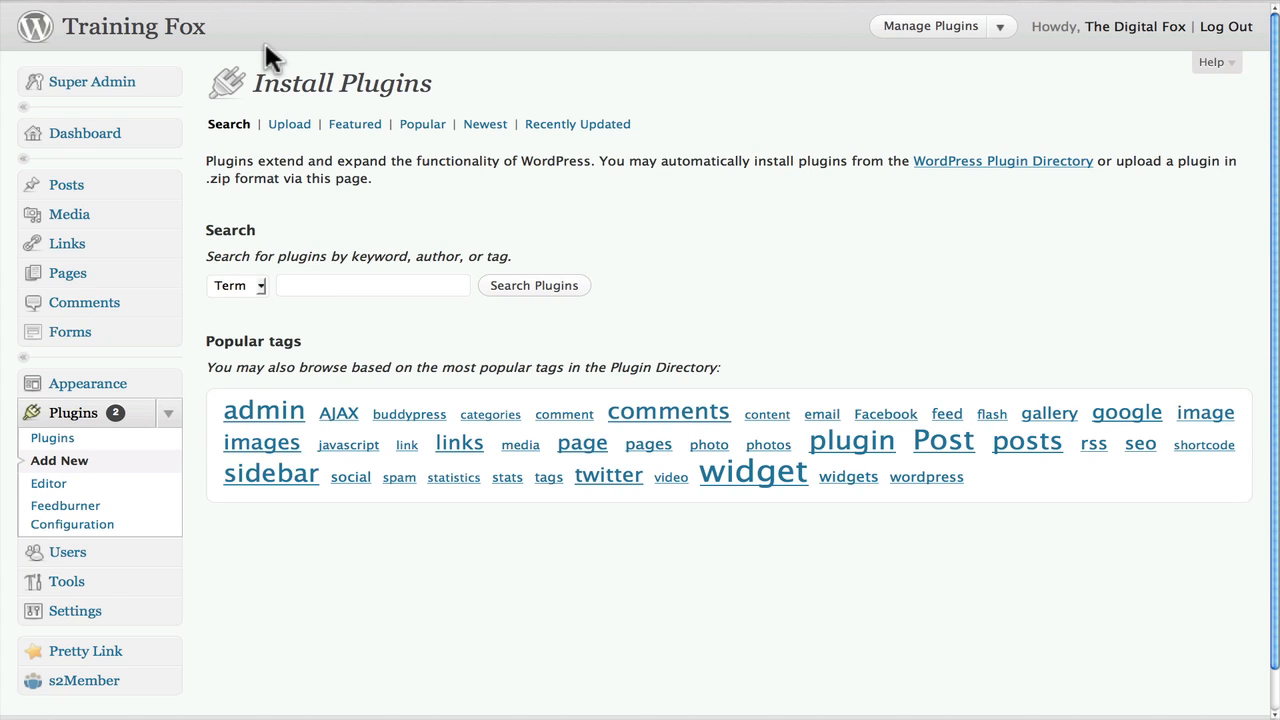
pyautogui.write('wp iphone')
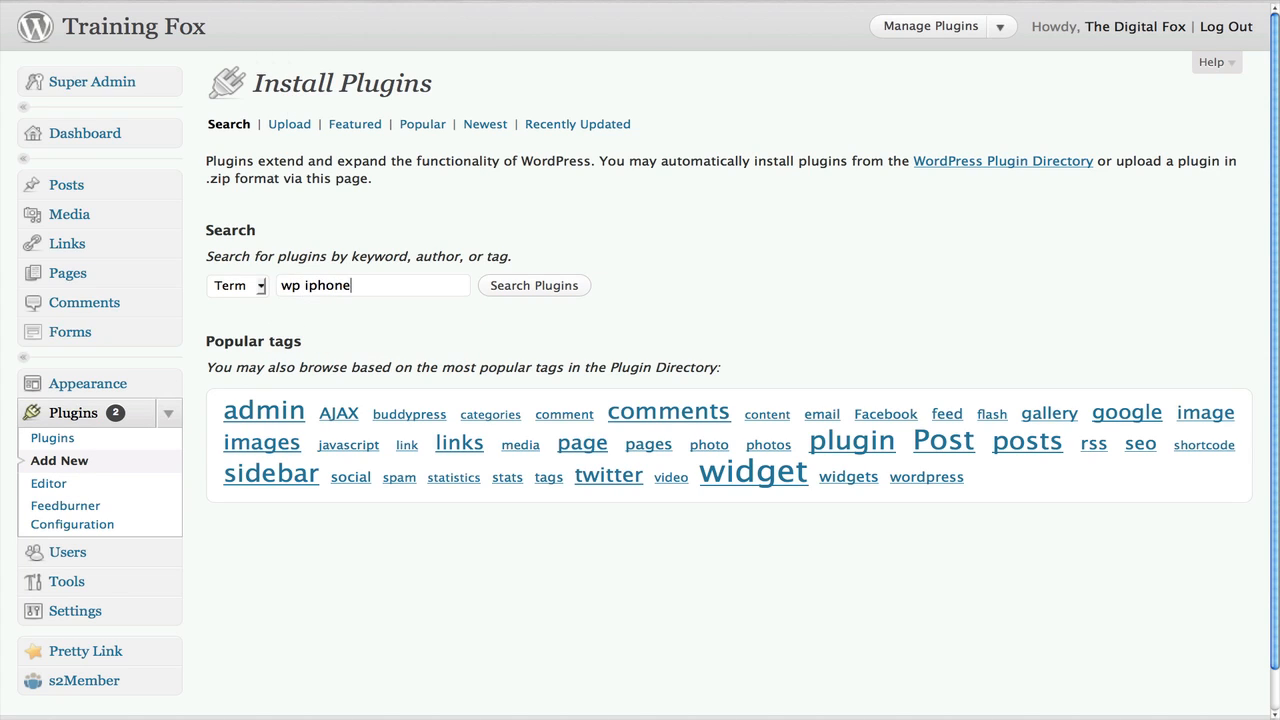
pyautogui.click(534, 285)
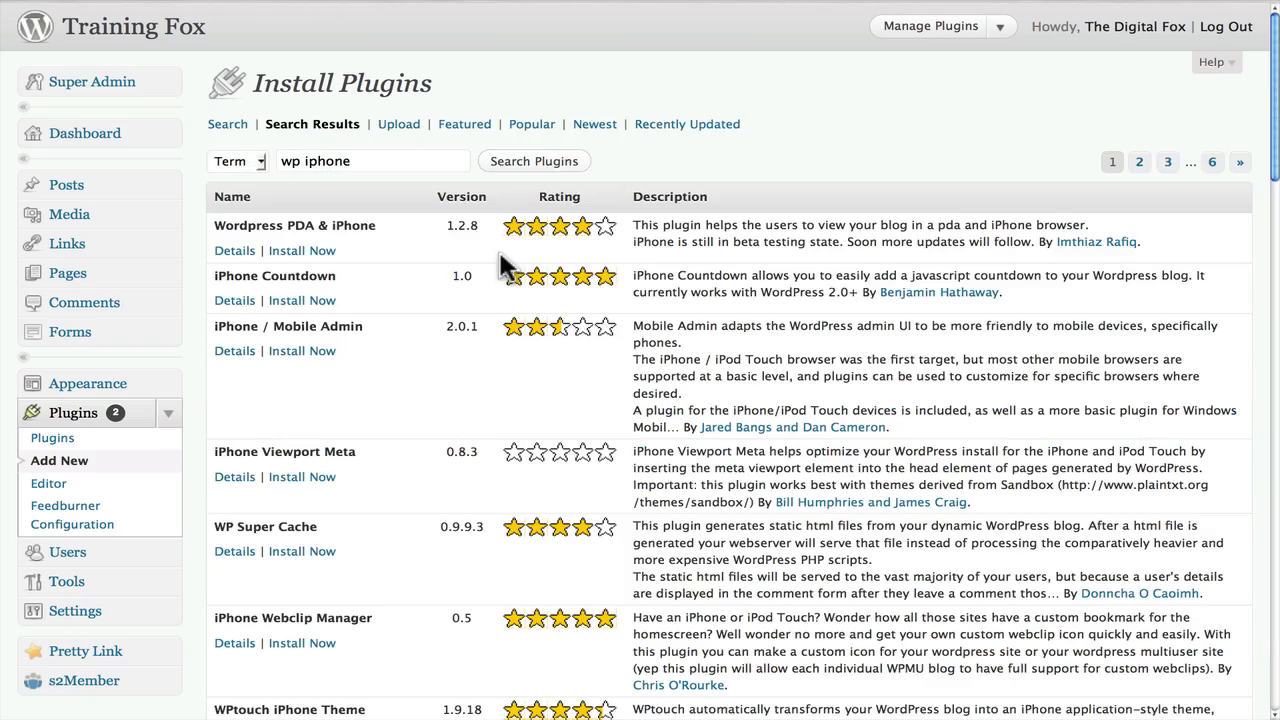
pyautogui.moveTo(260, 325)
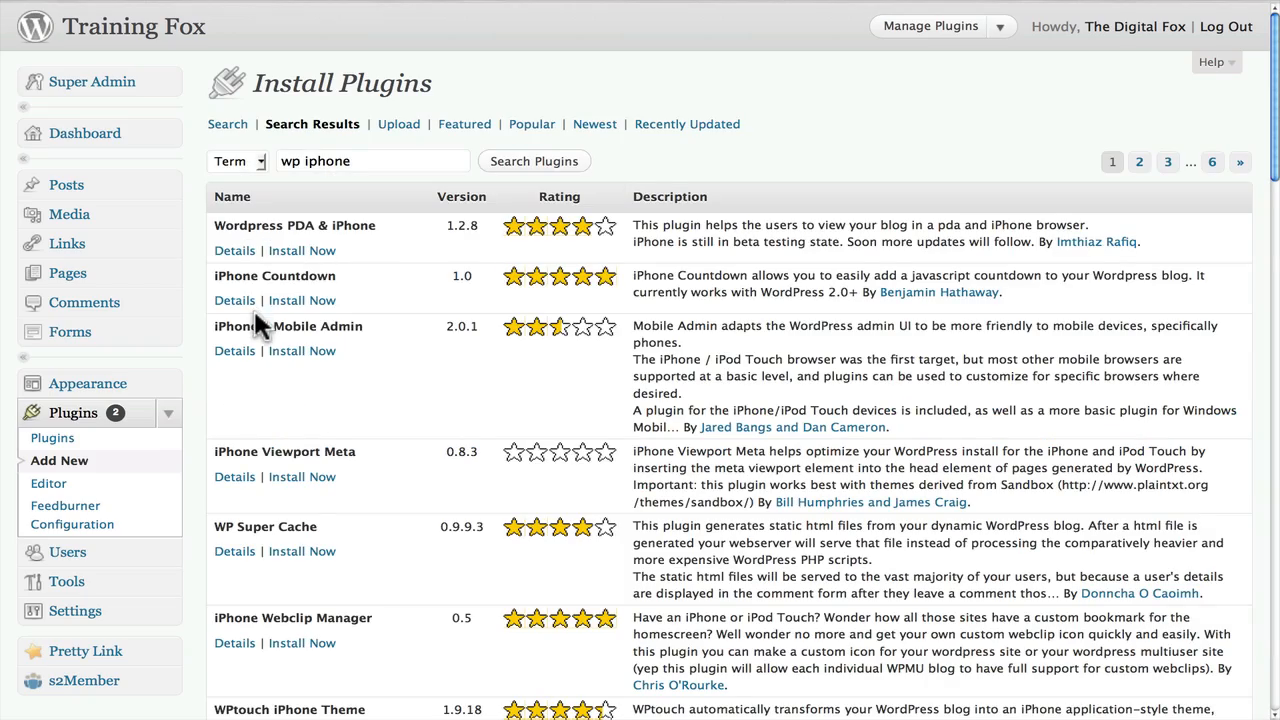
pyautogui.scroll(-3)
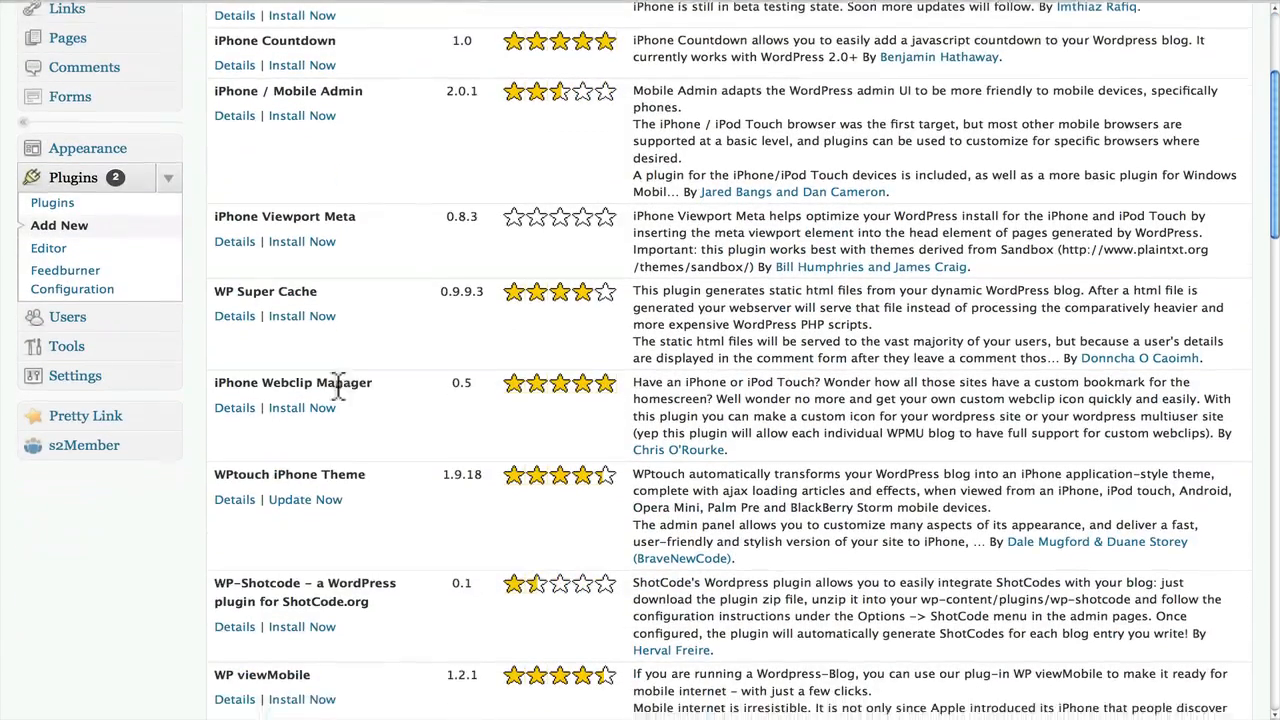
pyautogui.scroll(-3)
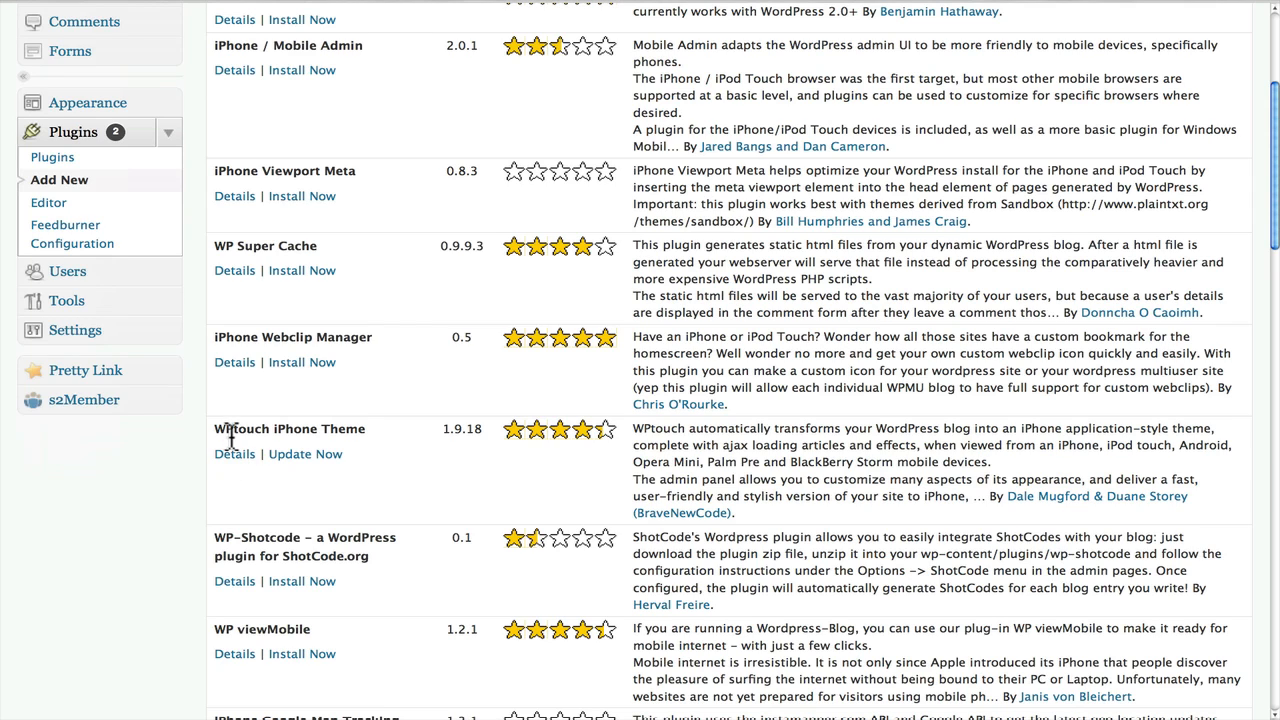
pyautogui.moveTo(305, 454)
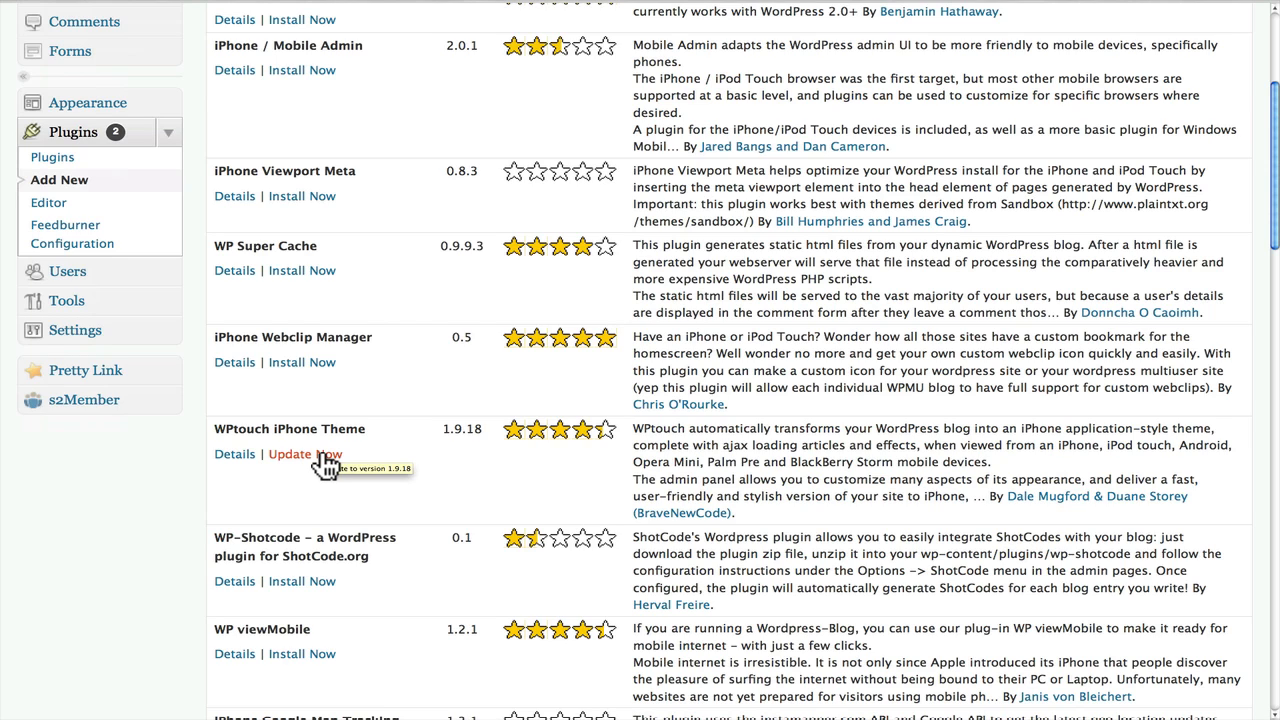
pyautogui.moveTo(180, 343)
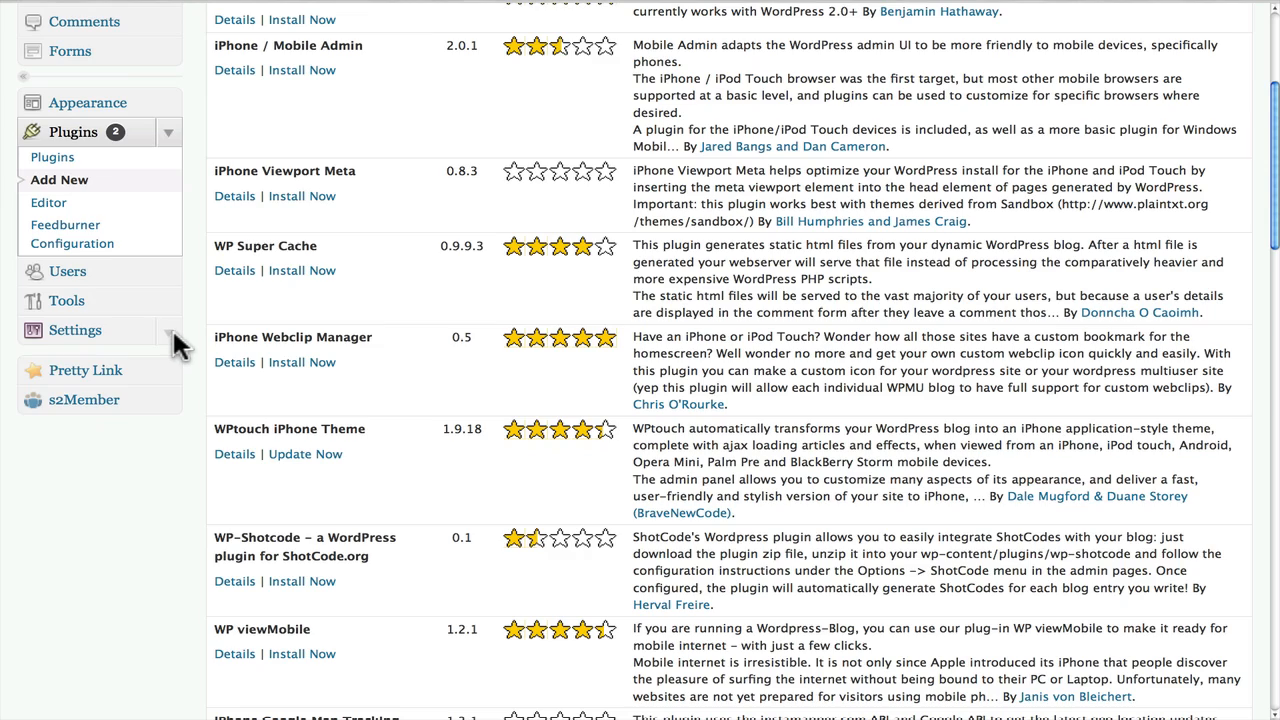
# Expand the Settings menu to reveal its WPtouch entry.
pyautogui.click(75, 330)
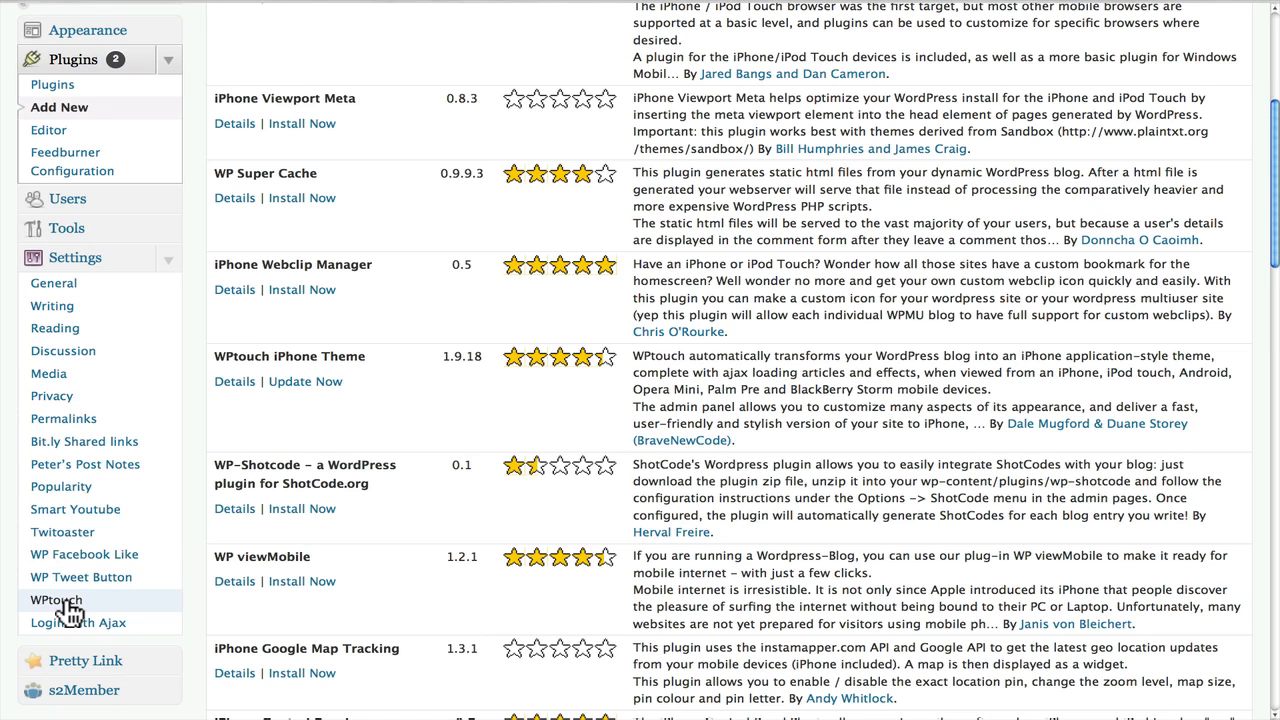
pyautogui.moveTo(68, 608)
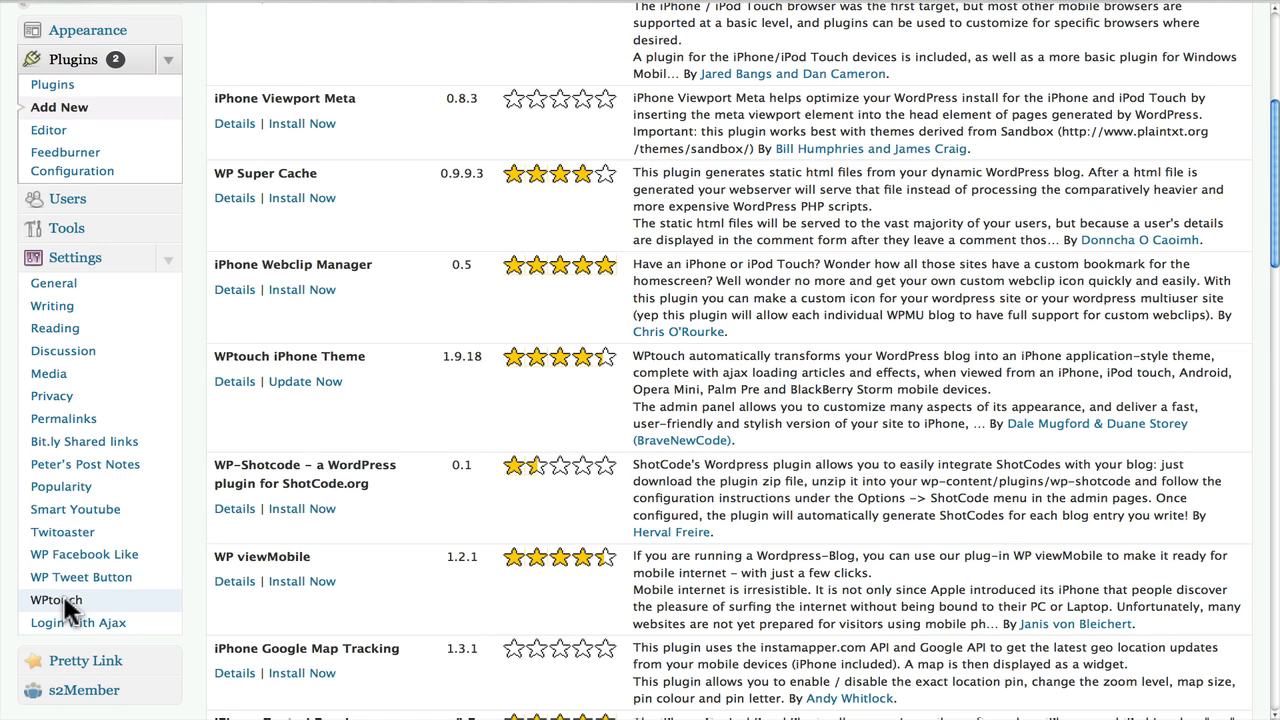
# Open the WPtouch 1.9.17 settings page and scroll down to Plugin Support & Compatibility.
pyautogui.click(54, 599)
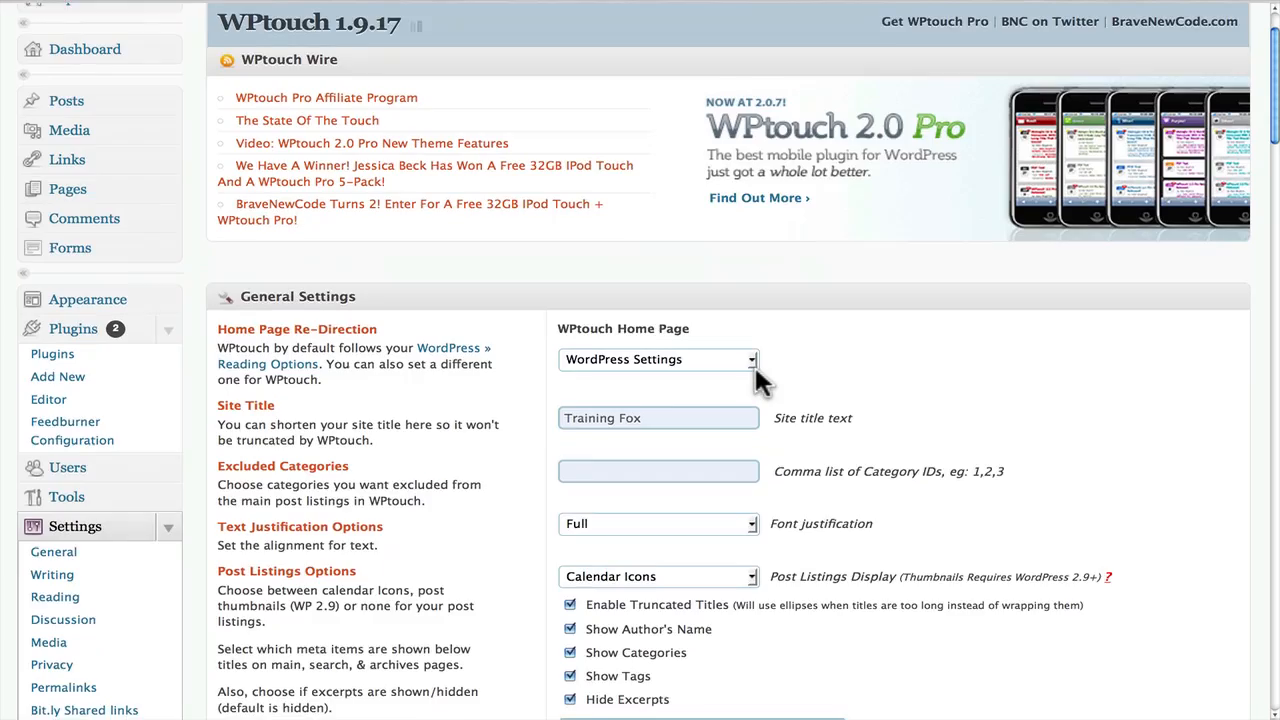
pyautogui.scroll(-3)
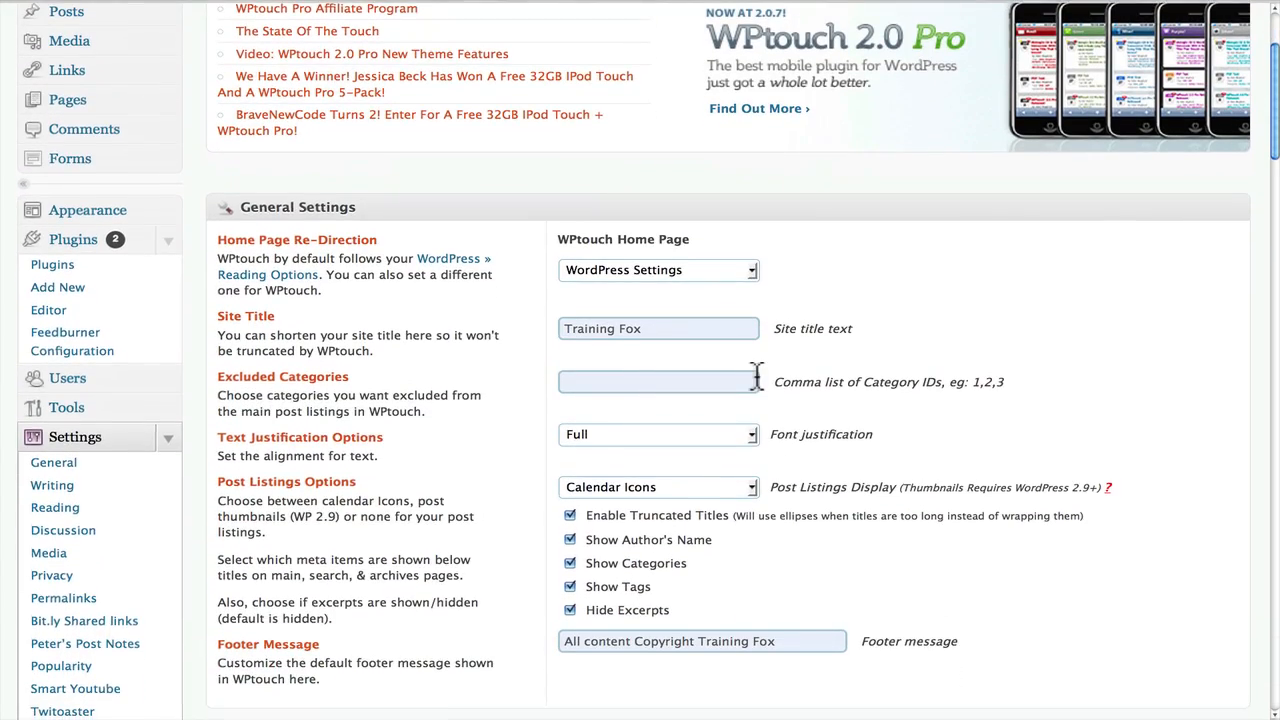
pyautogui.scroll(-3)
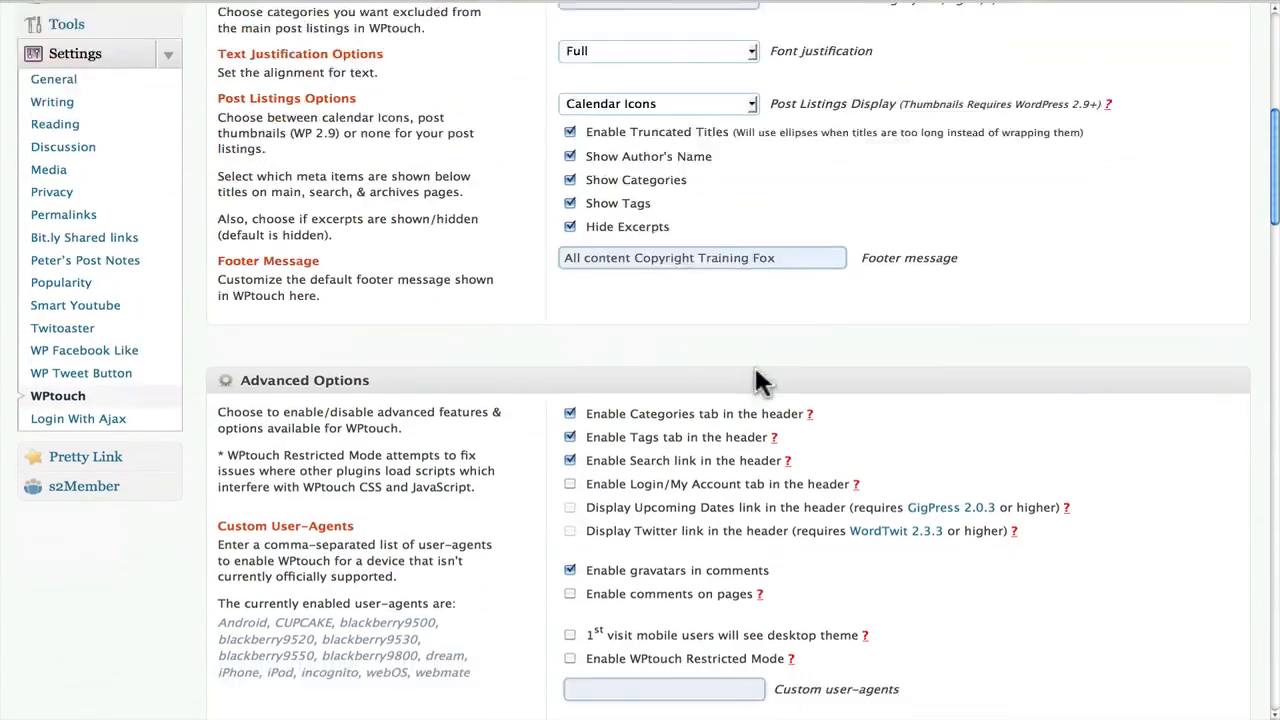
pyautogui.scroll(-3)
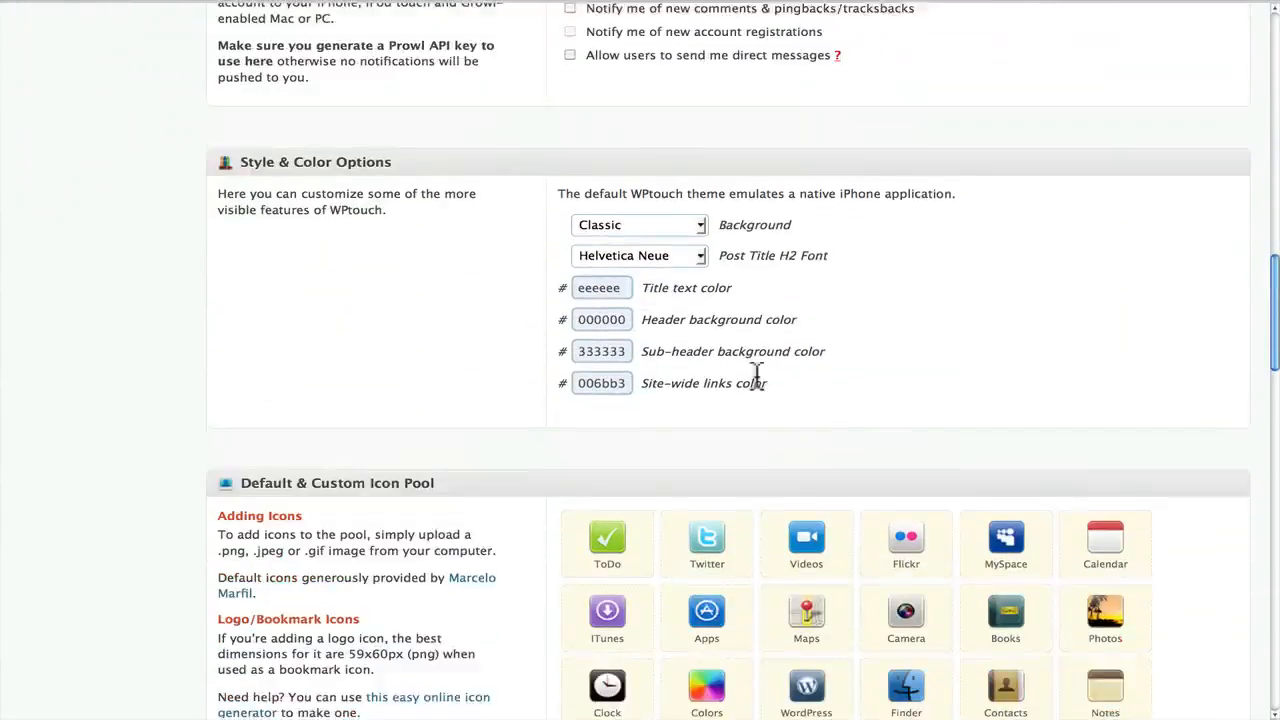
pyautogui.scroll(-3)
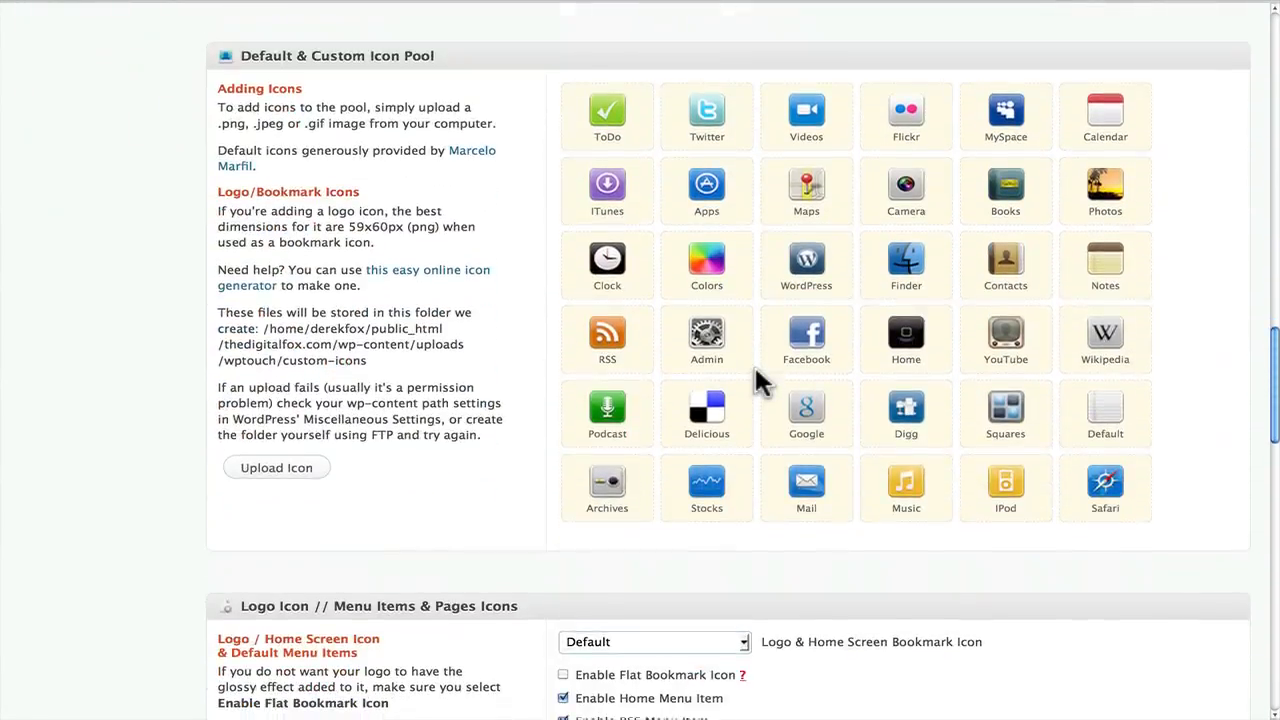
pyautogui.scroll(-3)
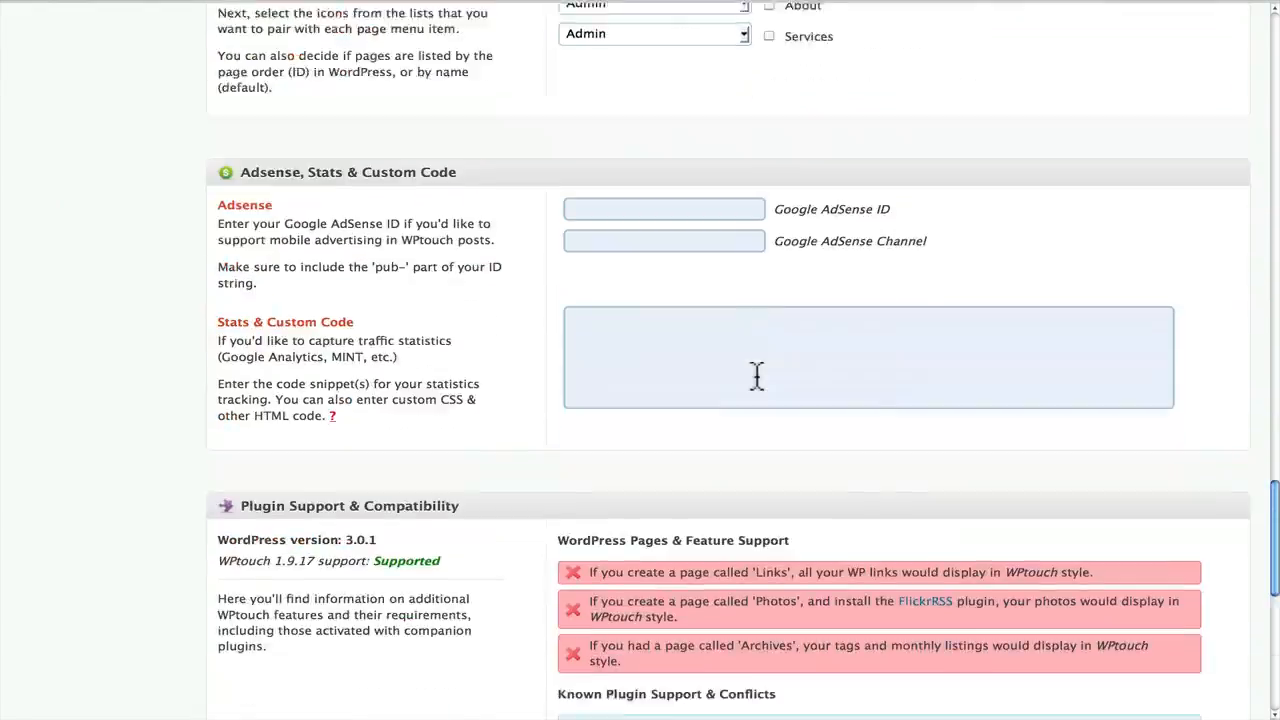
pyautogui.scroll(-3)
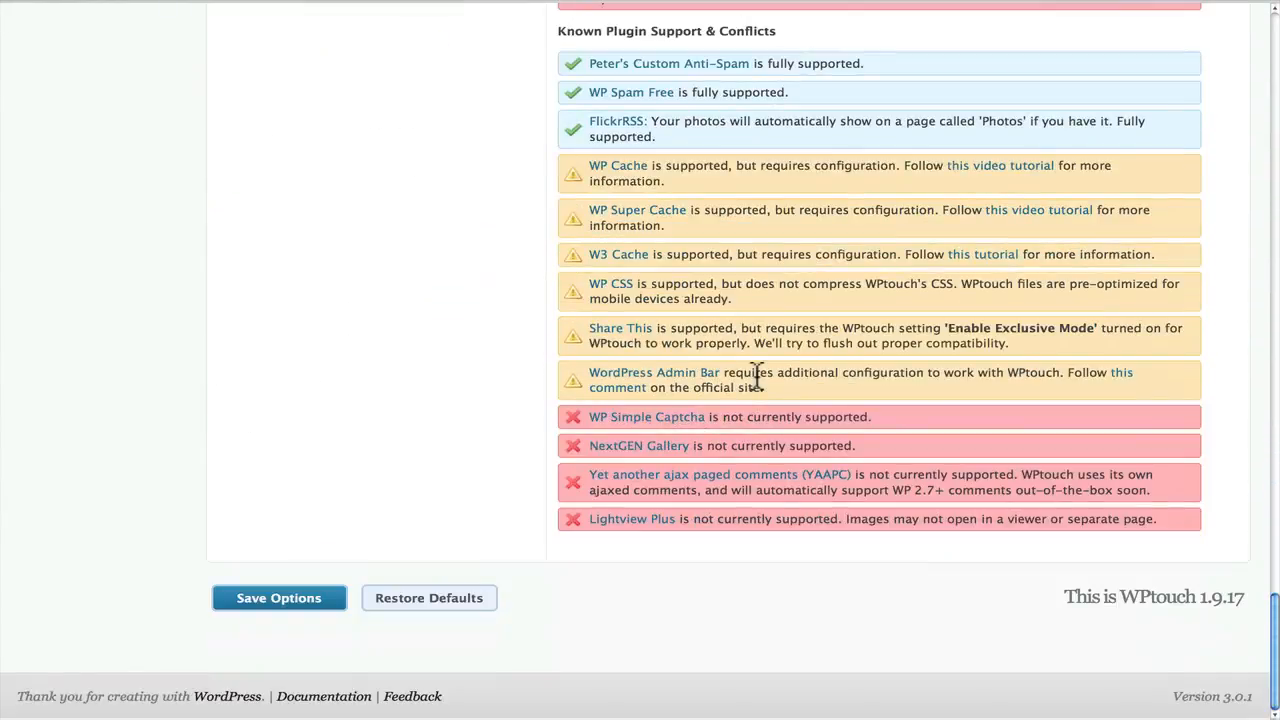